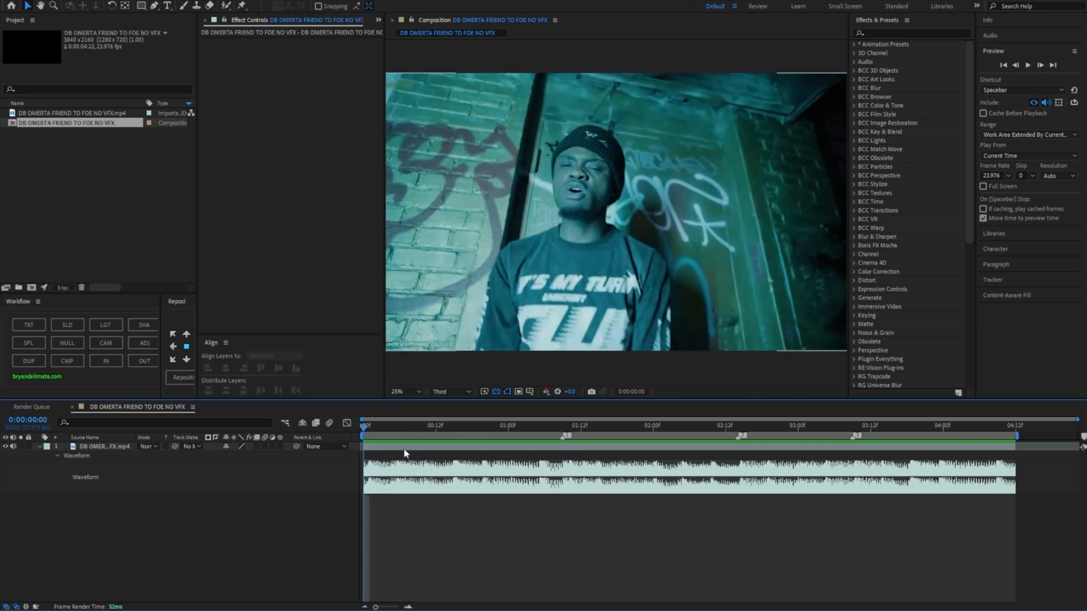
Preview the clip from the start and return the playhead to the first beat marker
{"action": "left_click", "coordinate": [546, 426]}
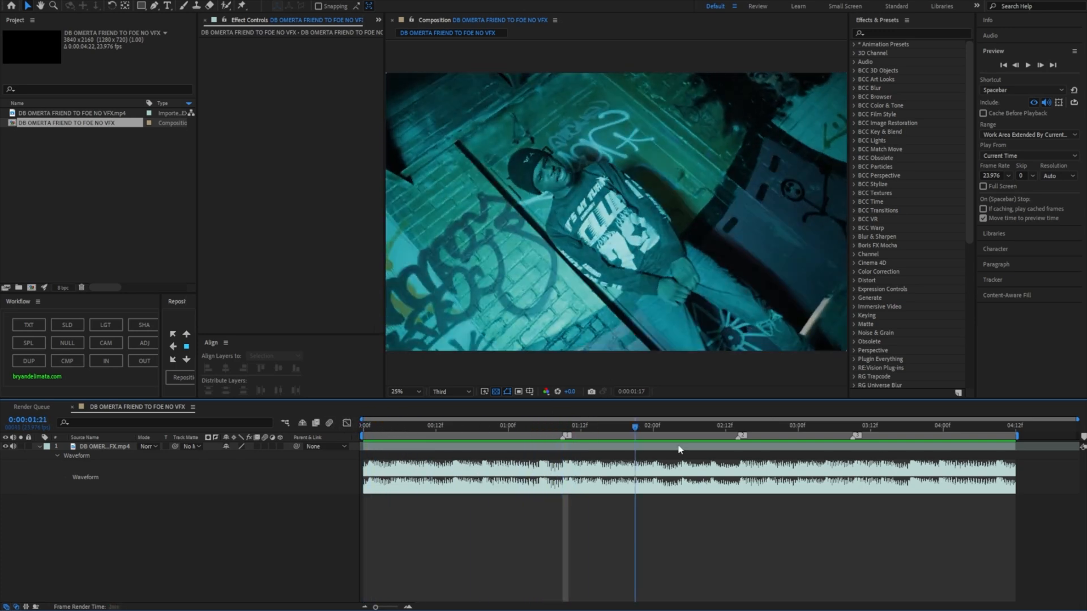
{"action": "left_click", "coordinate": [564, 426]}
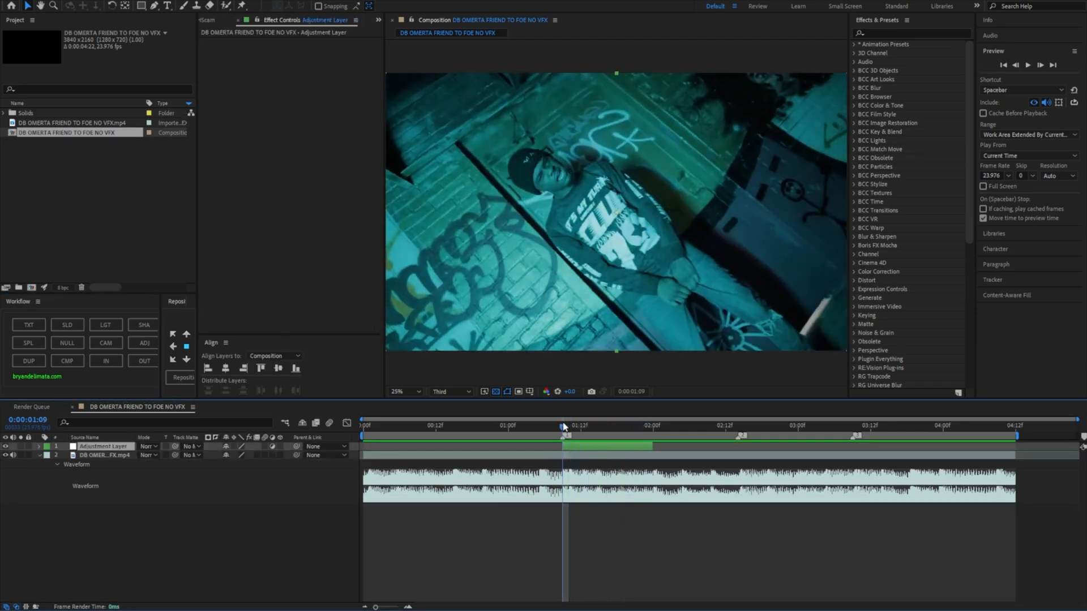
{"action": "left_click", "coordinate": [715, 424]}
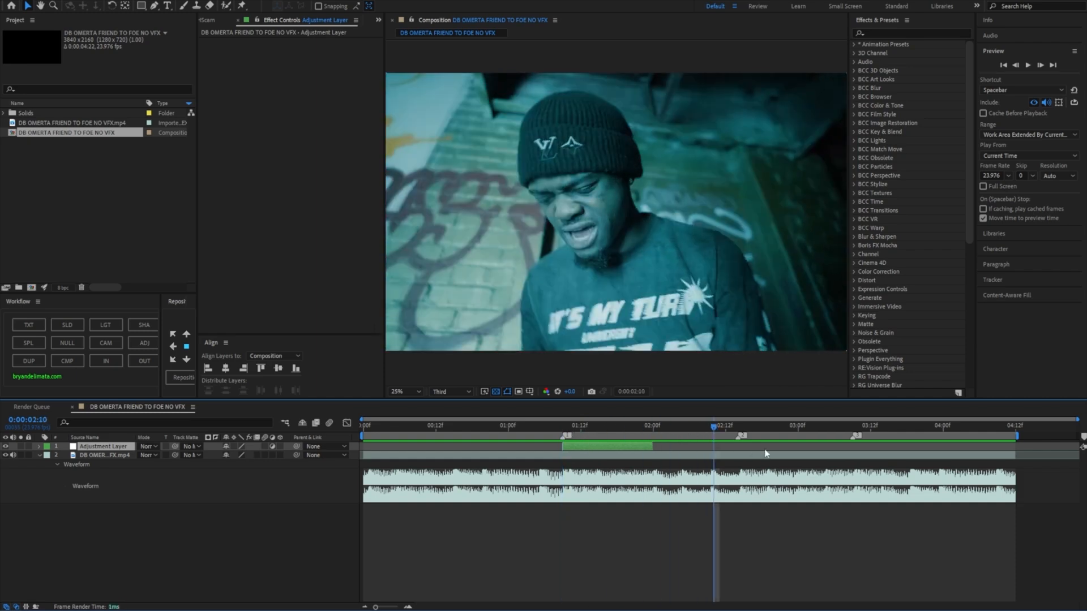
{"action": "left_click", "coordinate": [562, 424]}
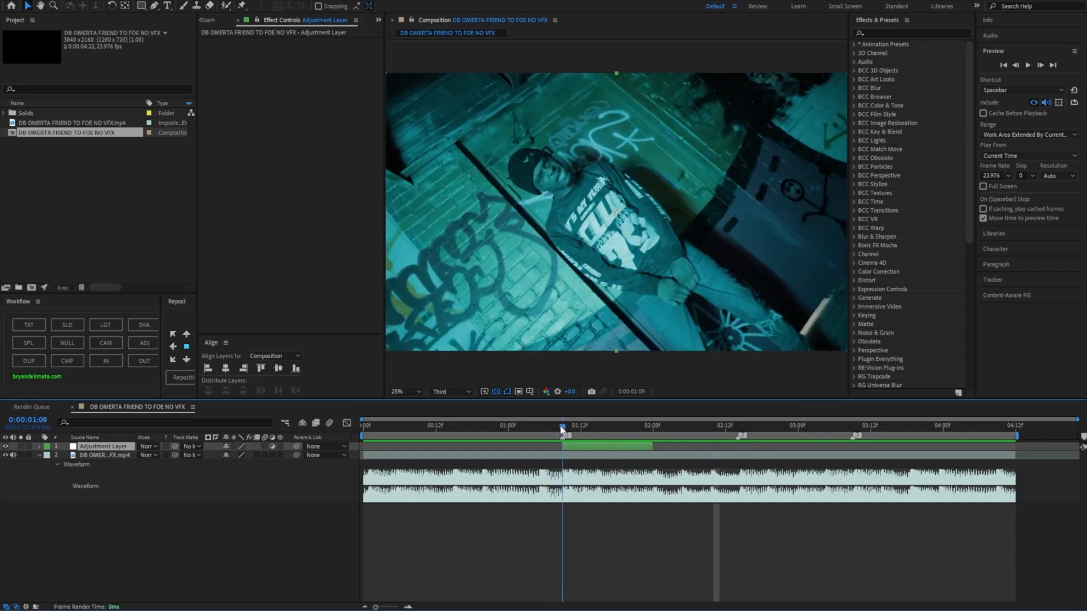
{"action": "mouse_move", "coordinate": [562, 436]}
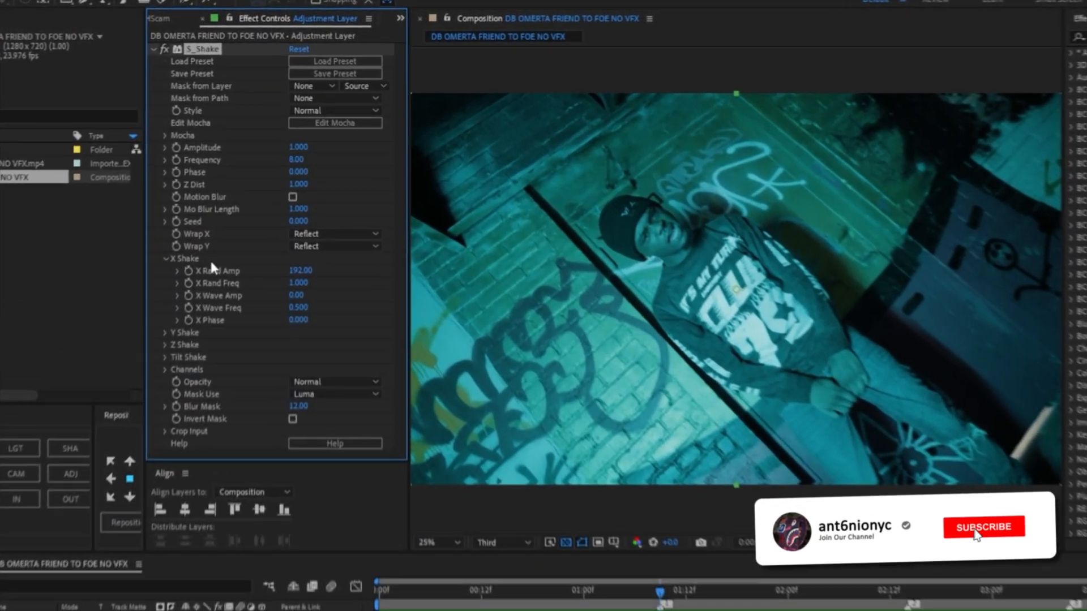
Set S_Shake X Rand Amp and X Wave Amp to 5 and scrub Y Rand Amp up past 146
{"action": "left_click", "coordinate": [983, 527]}
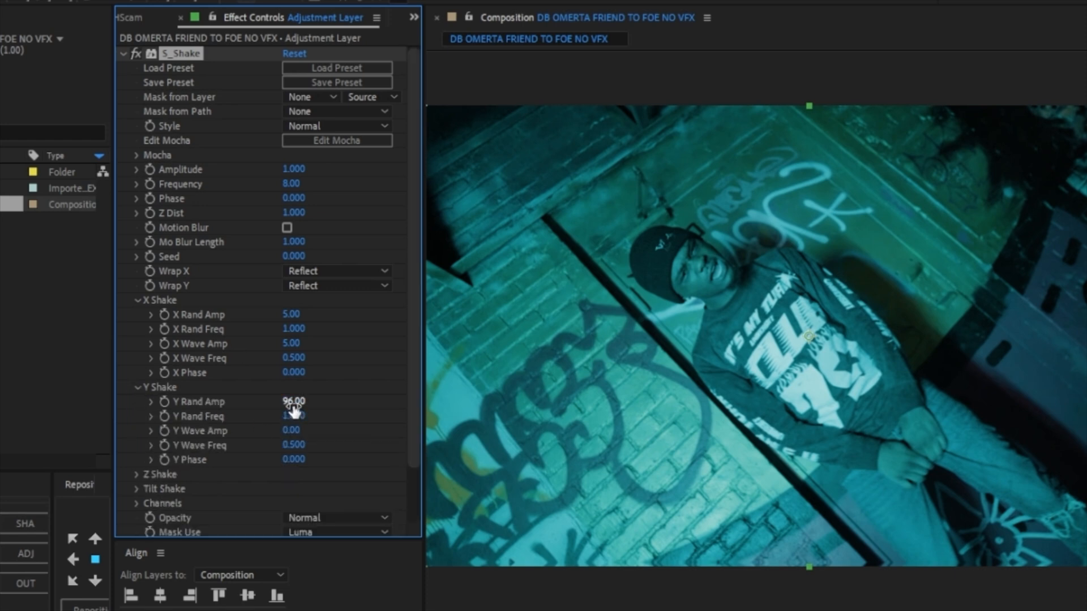
{"action": "left_click_drag", "start_coordinate": [291, 401], "coordinate": [291, 401]}
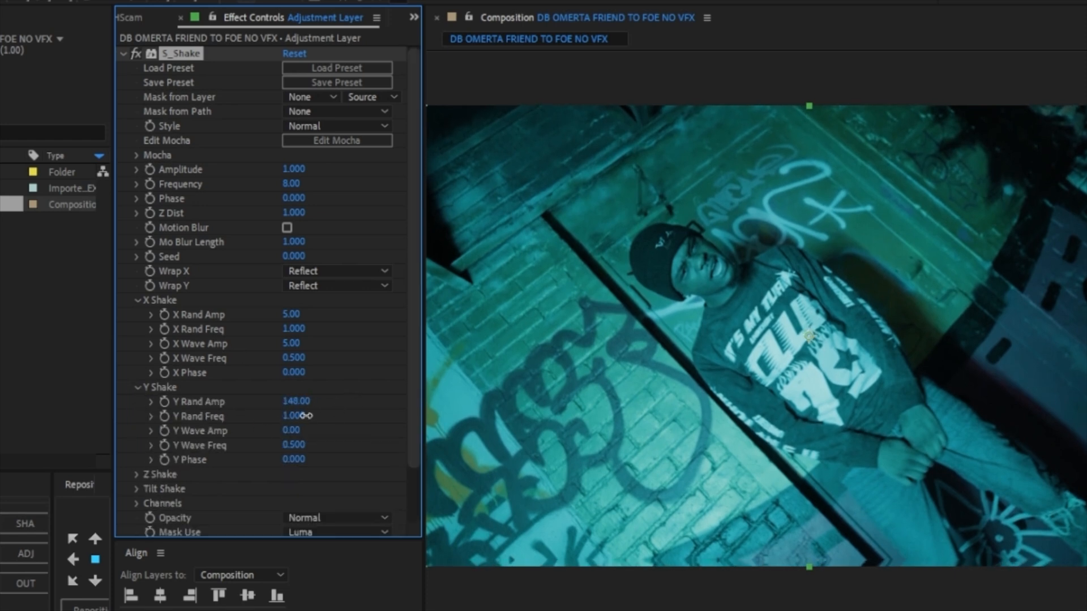
{"action": "left_click_drag", "start_coordinate": [297, 401], "coordinate": [307, 400]}
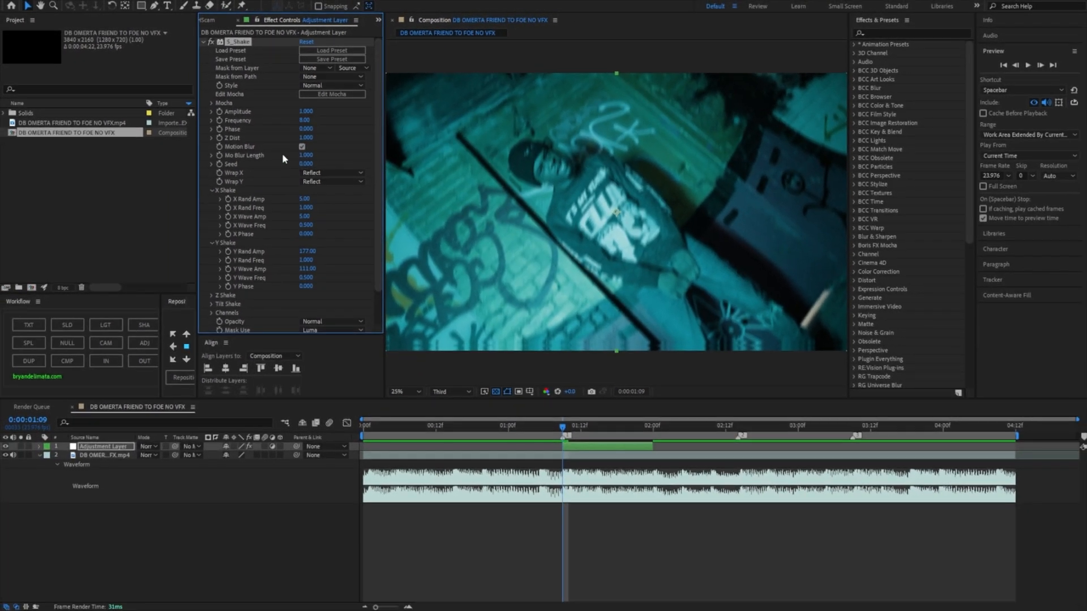
Set S_Shake amplitude 4, frequency 15 and Mo Blur Length 0.25, toggling motion blur to compare
{"action": "left_click", "coordinate": [304, 120]}
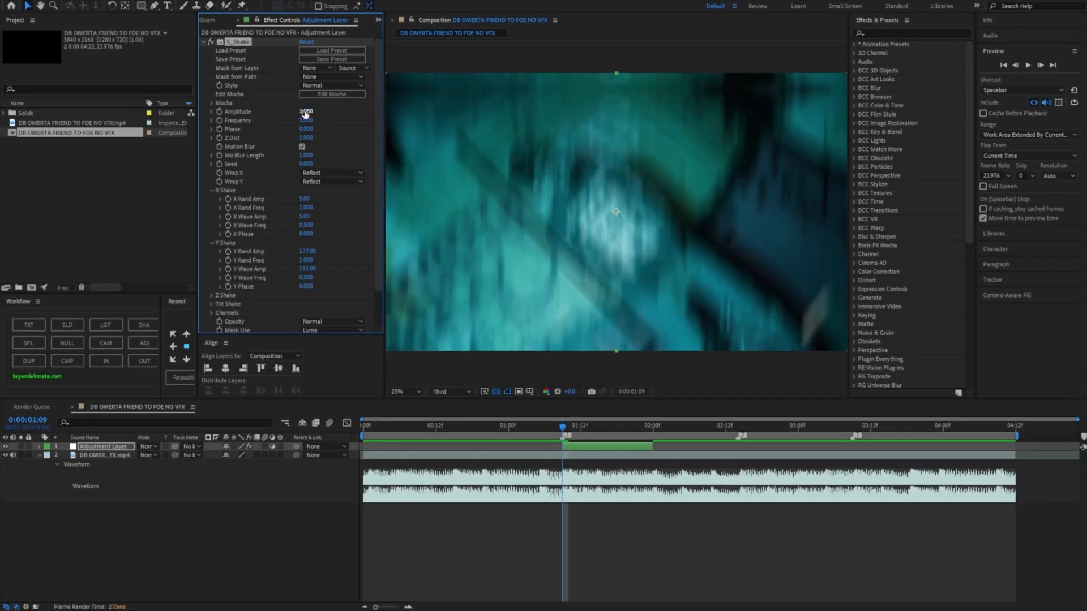
{"action": "double_click", "coordinate": [305, 112]}
{"action": "type", "text": "4.000"}
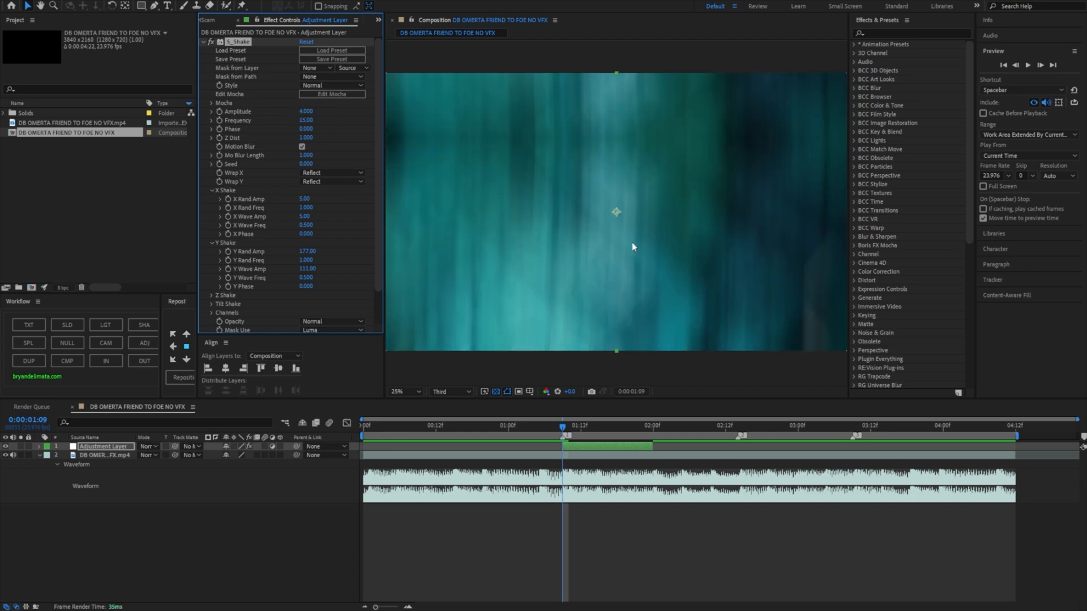
{"action": "double_click", "coordinate": [308, 155]}
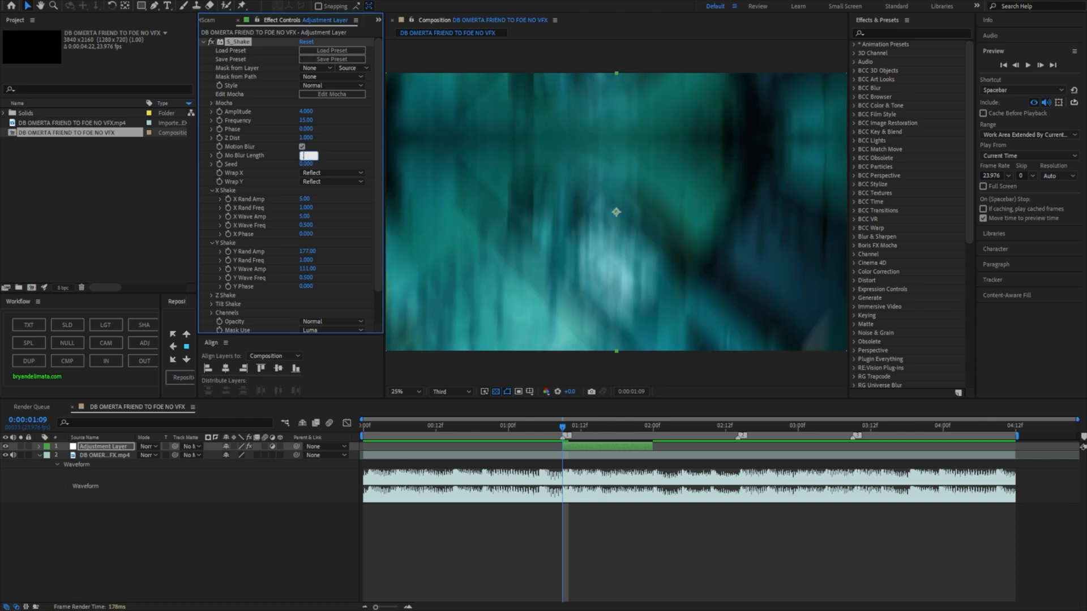
{"action": "type", "text": "0.250"}
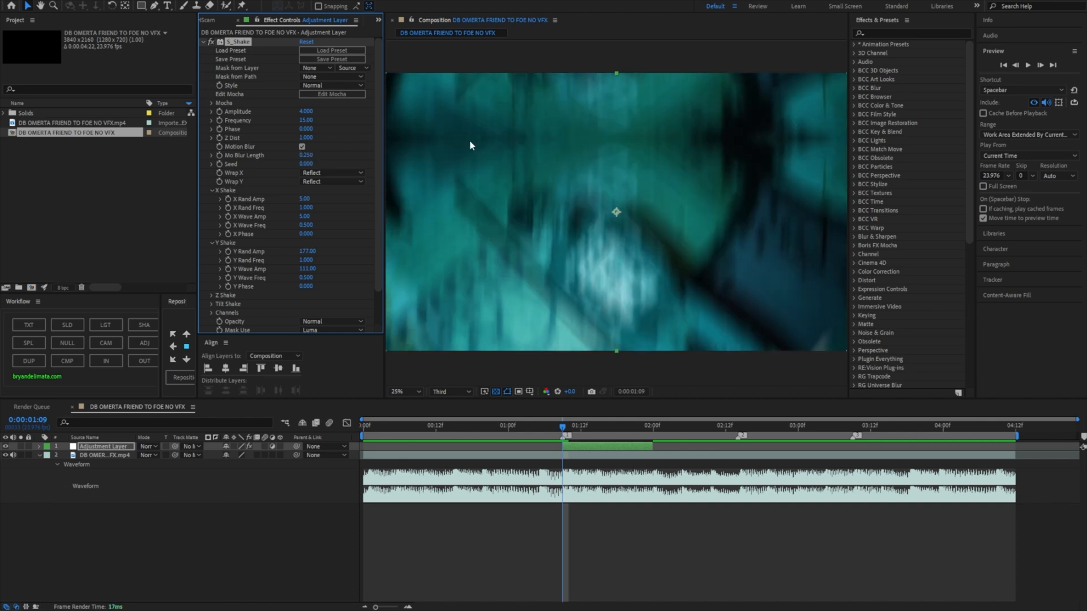
{"action": "left_click", "coordinate": [301, 147]}
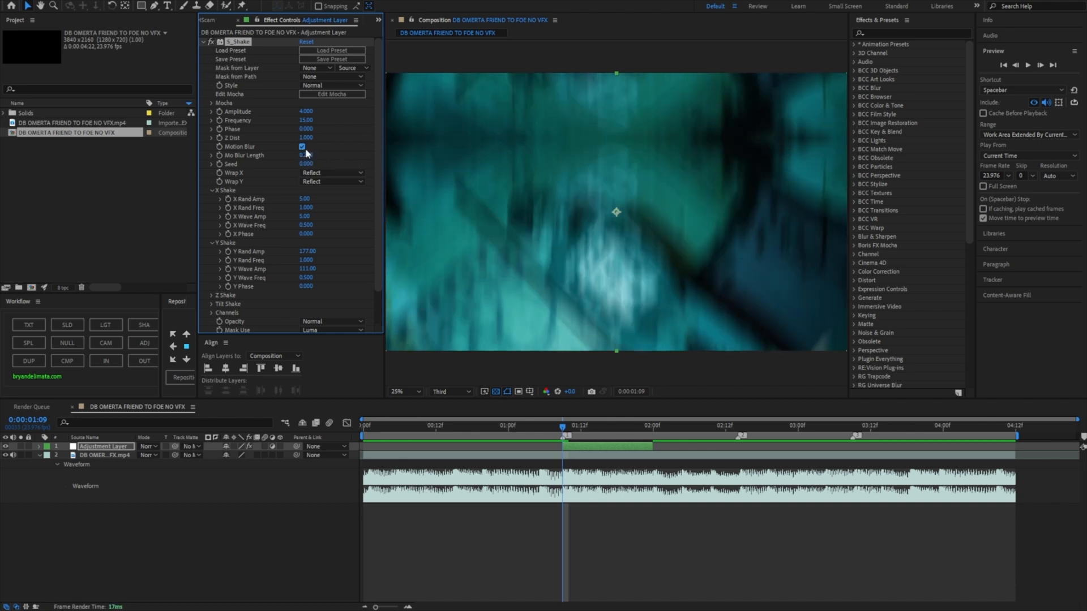
{"action": "left_click", "coordinate": [301, 146]}
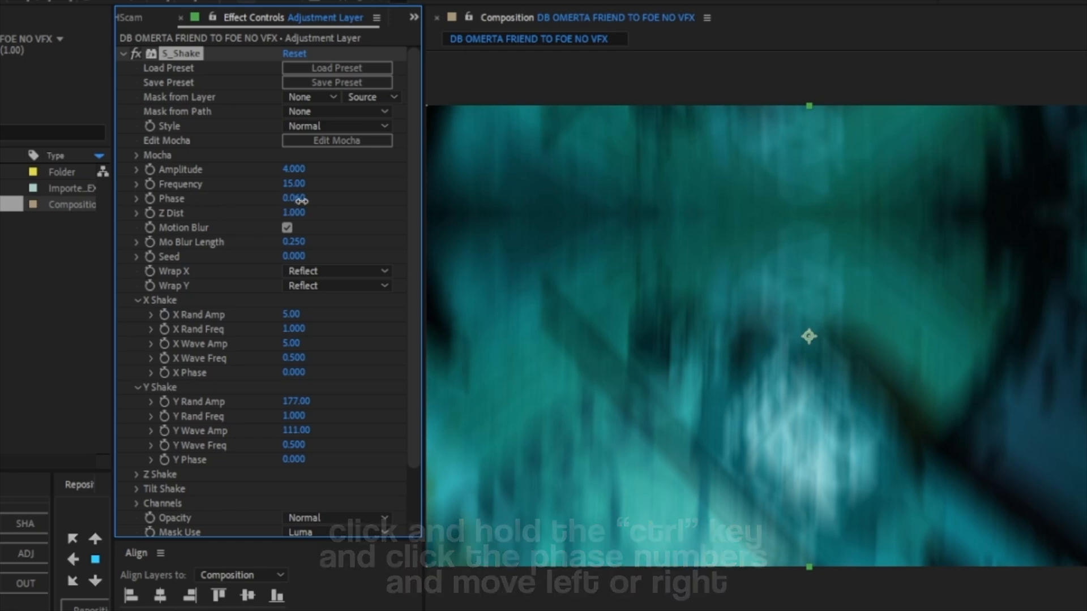
Scrub the S_Shake Phase value sideways to change the shake pattern
{"action": "left_click_drag", "start_coordinate": [291, 198], "coordinate": [316, 199]}
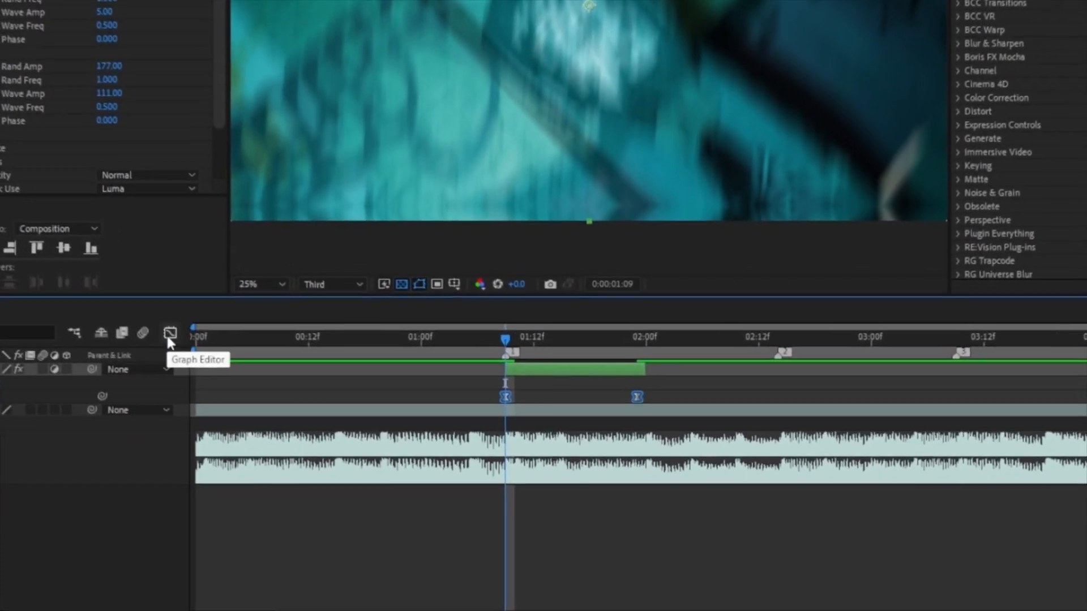
Show the keyframed amplitude as a value graph in the Graph Editor
{"action": "left_click", "coordinate": [170, 333]}
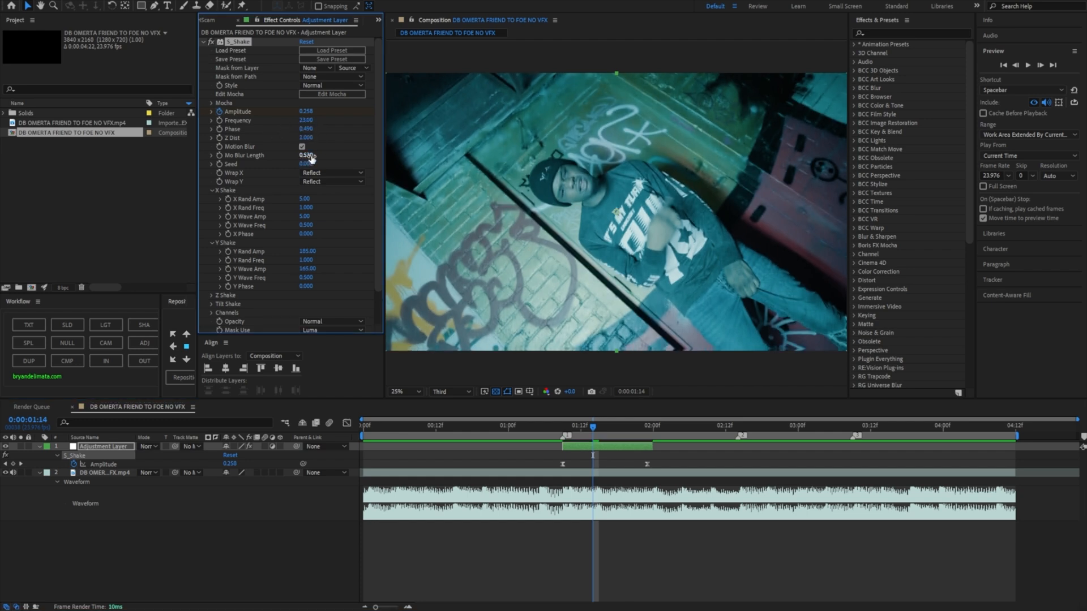
Move the playhead before the shake and start adding a Transform effect
{"action": "left_click", "coordinate": [484, 425]}
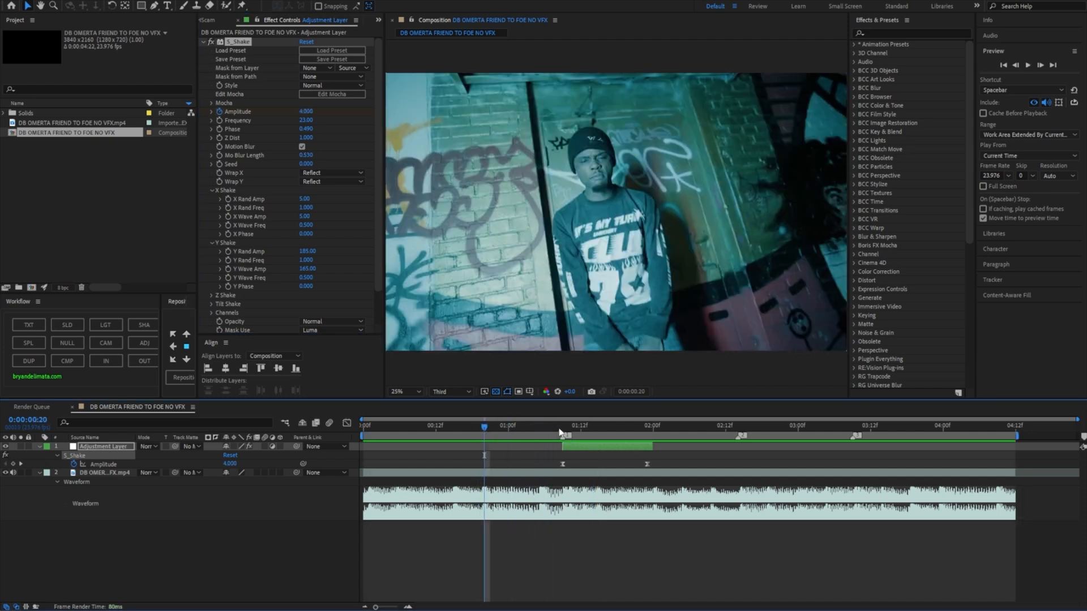
{"action": "type", "text": "t"}
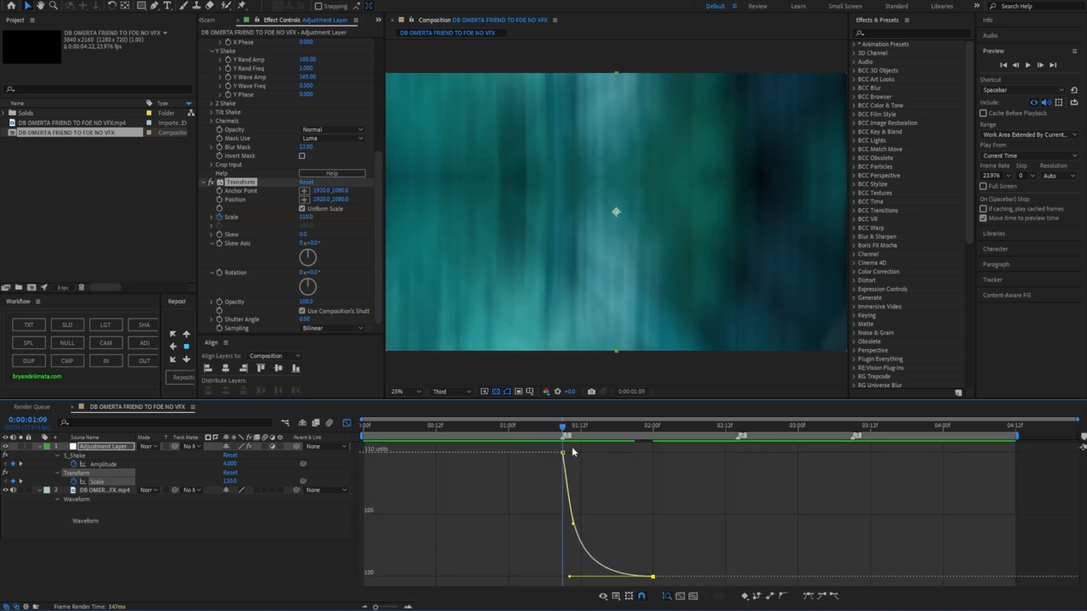
Search 'expo' and apply the Exposure effect to the adjustment layer
{"action": "type", "text": "expo"}
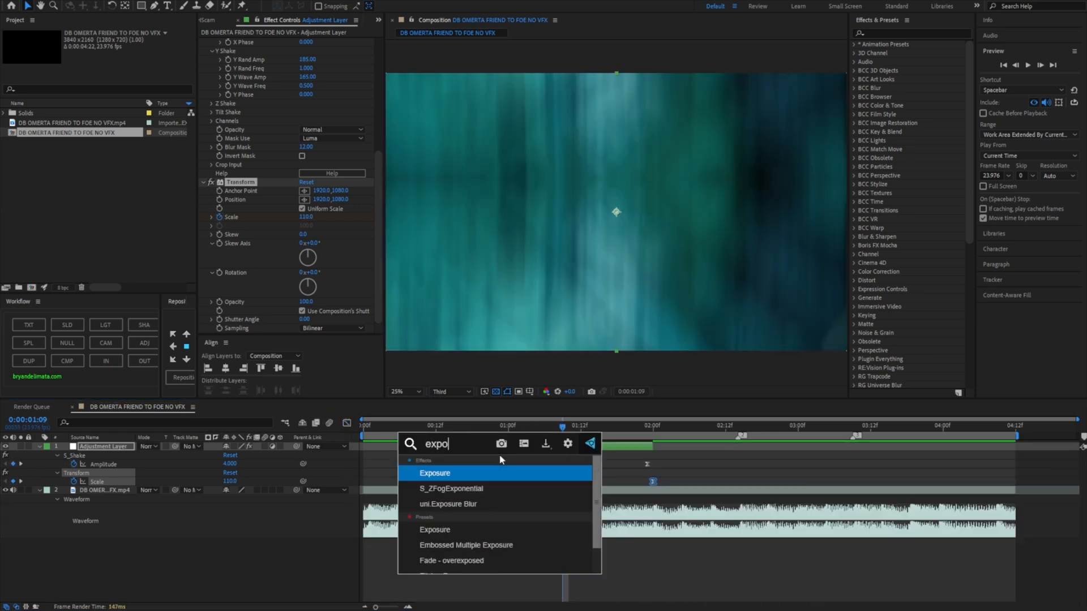
{"action": "double_click", "coordinate": [434, 474]}
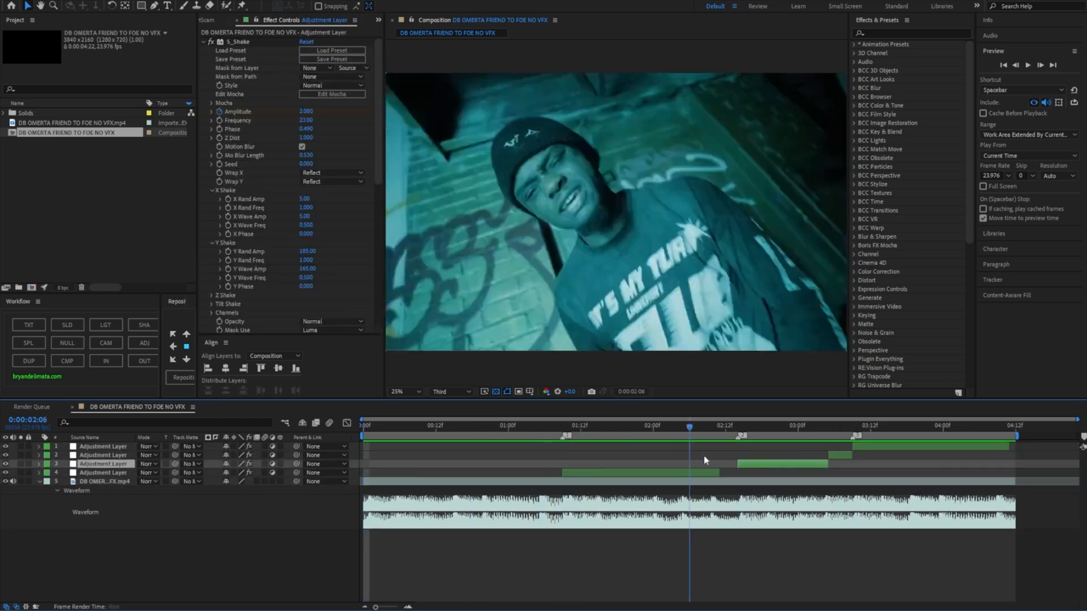
Move the current time to the start of a later shake section to preview it
{"action": "left_click", "coordinate": [659, 424]}
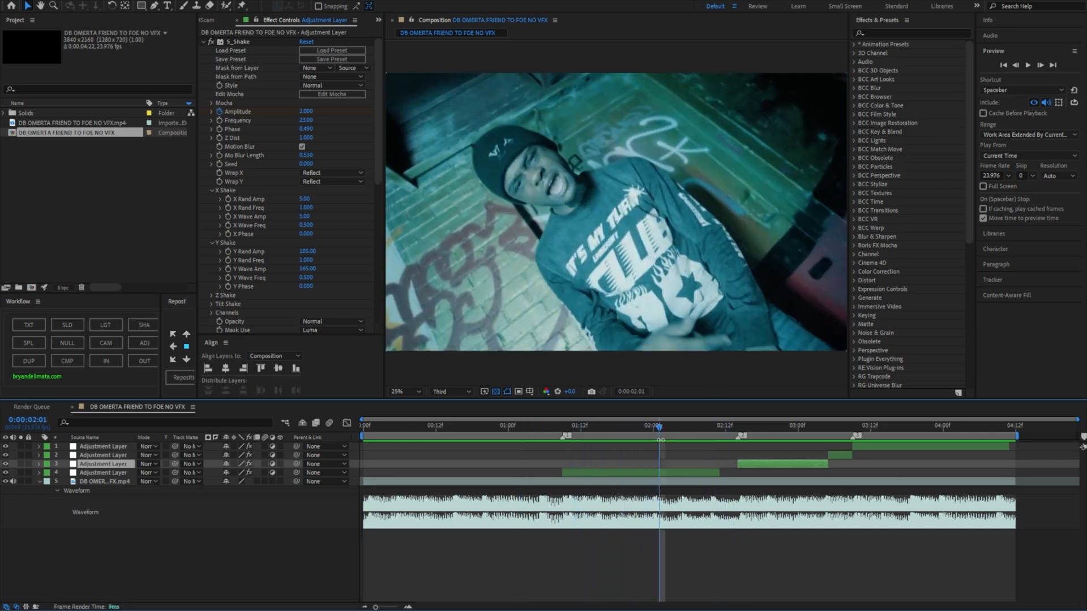
{"action": "mouse_move", "coordinate": [597, 428]}
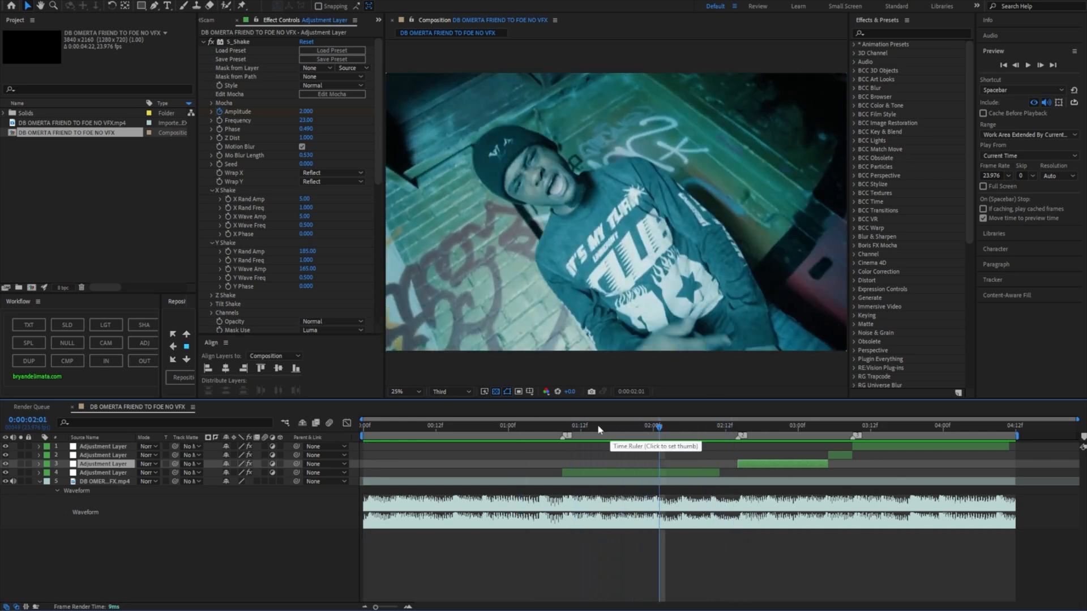